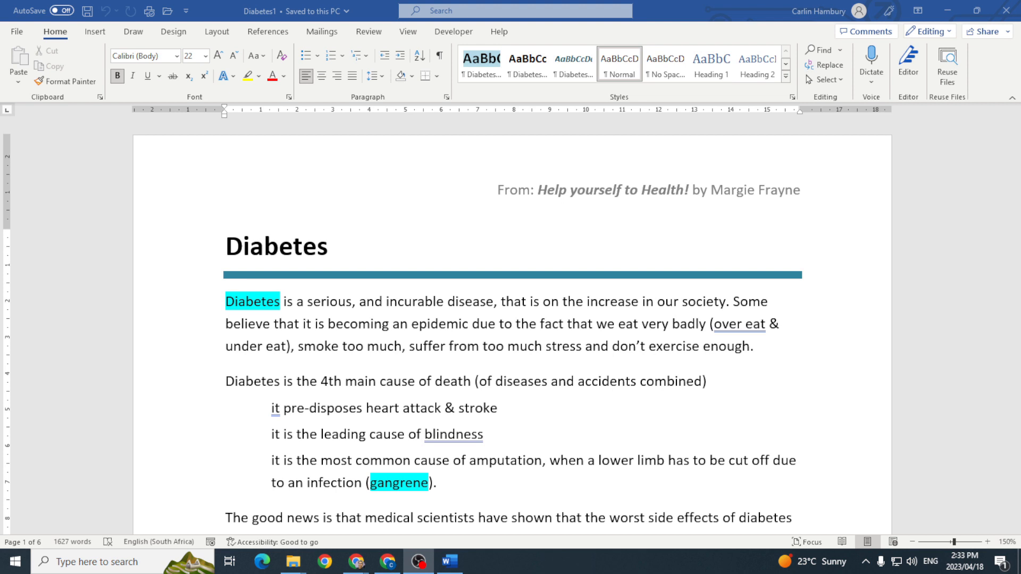
mouse_move(607, 362)
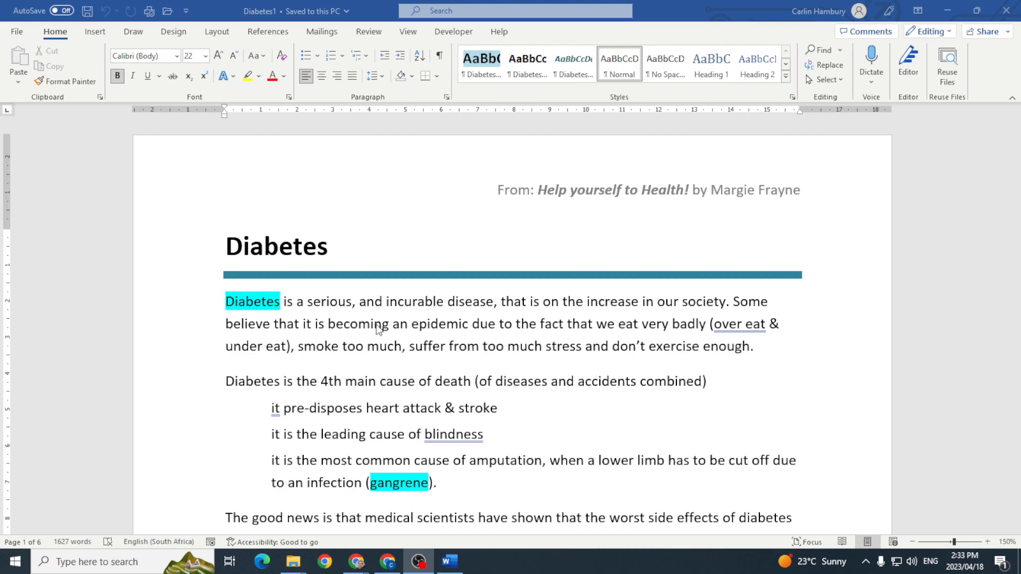
Select 'Diabetes' in the first paragraph and mark all its occurrences as index entries.
scroll("down", 3)
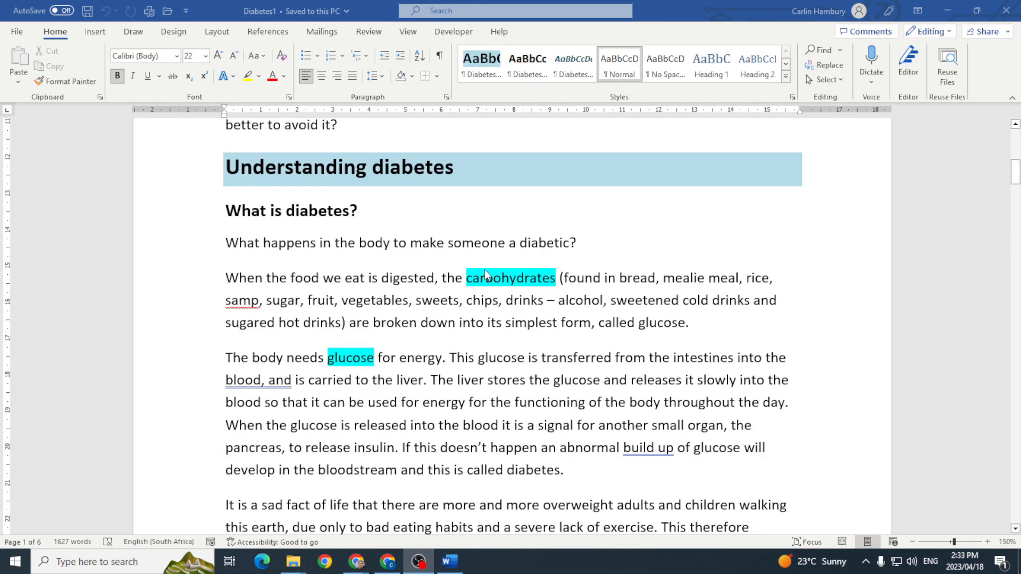
scroll("down", 3)
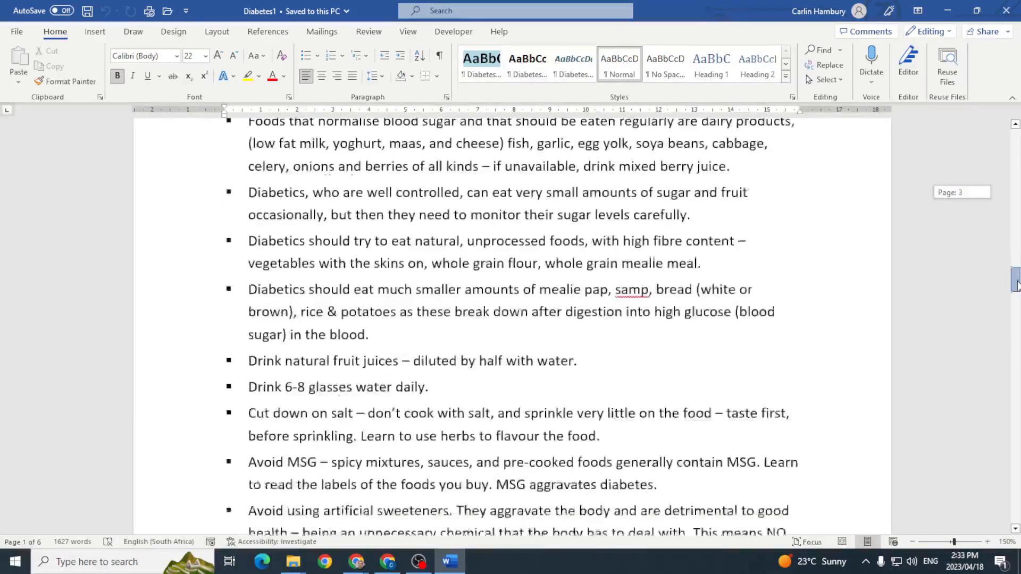
scroll("down", 3)
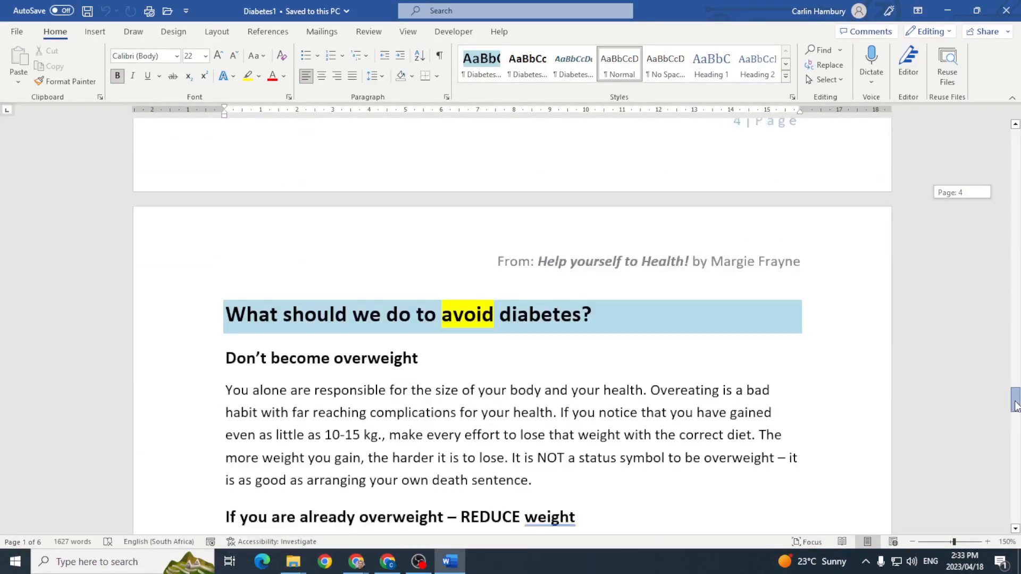
scroll("down", 3)
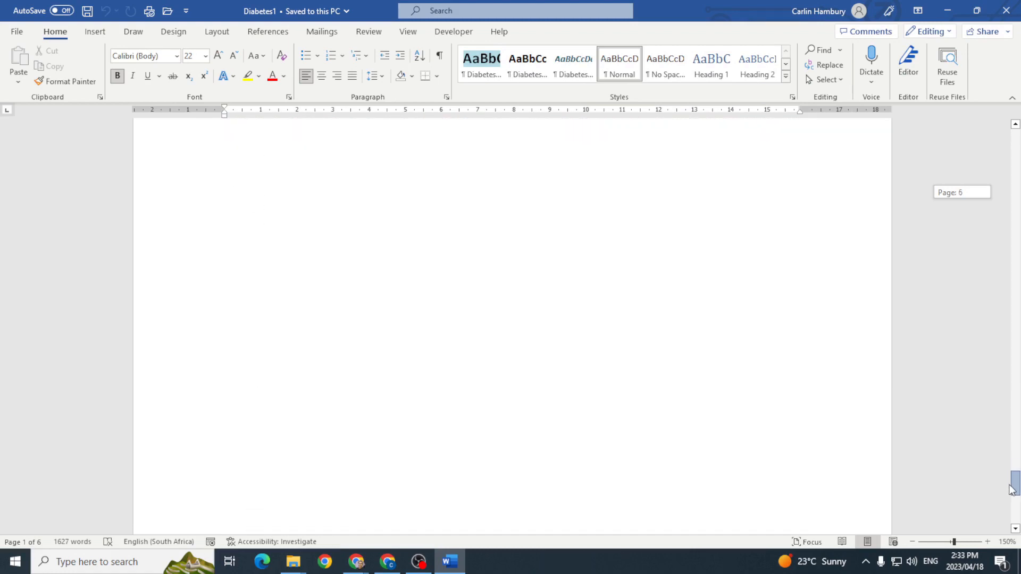
scroll("down", 3)
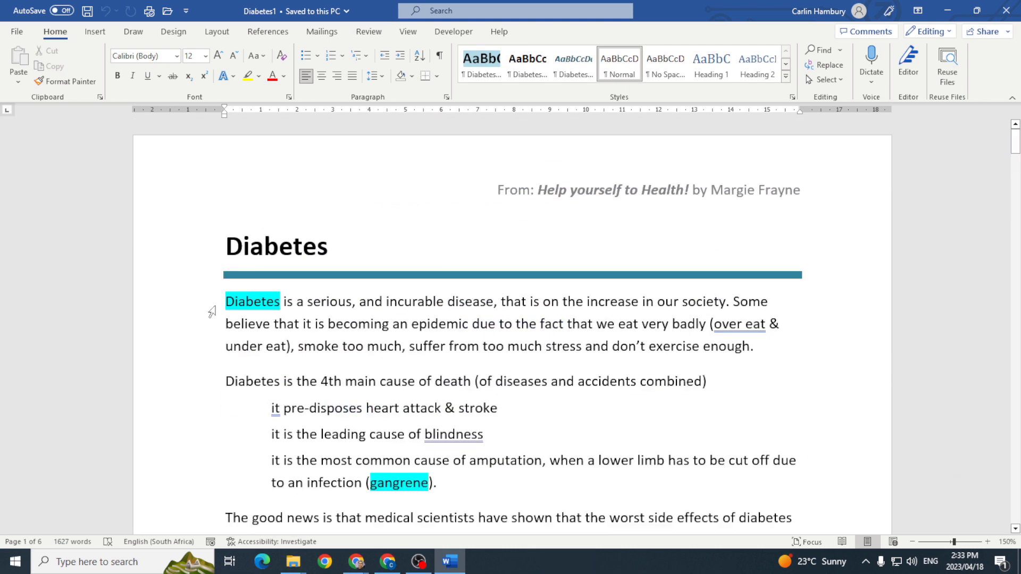
double_click(252, 300)
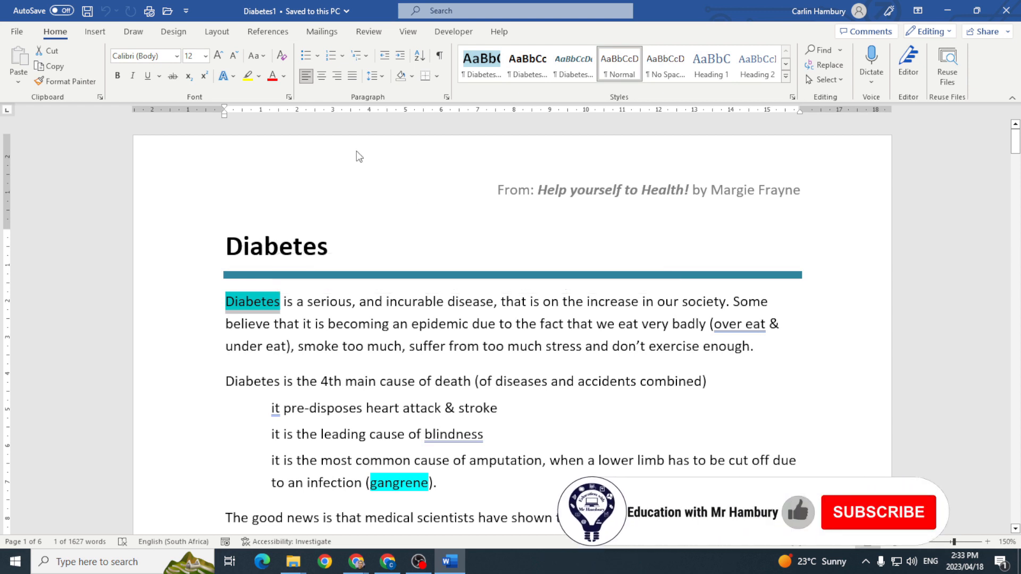
left_click(268, 31)
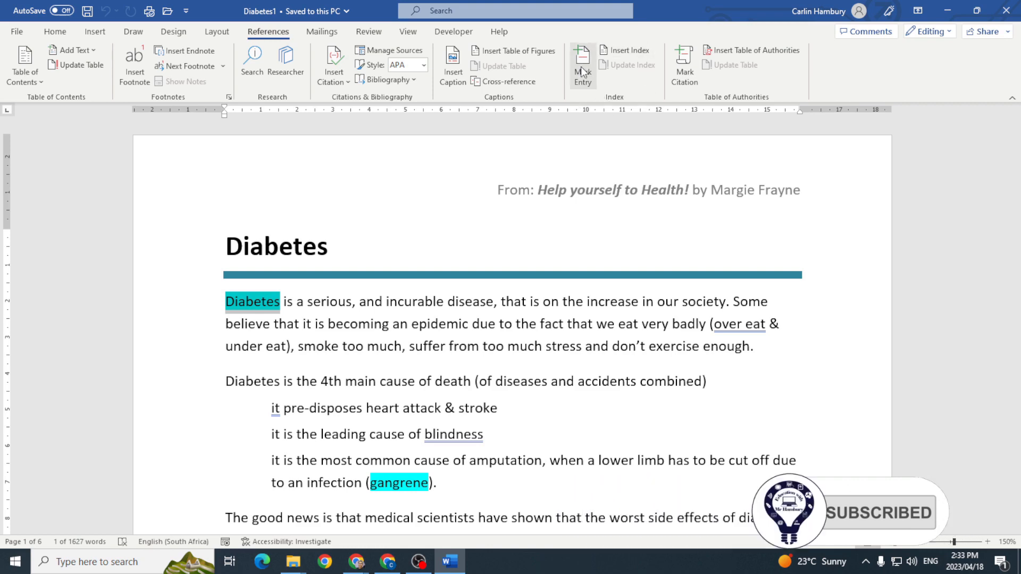
left_click(580, 65)
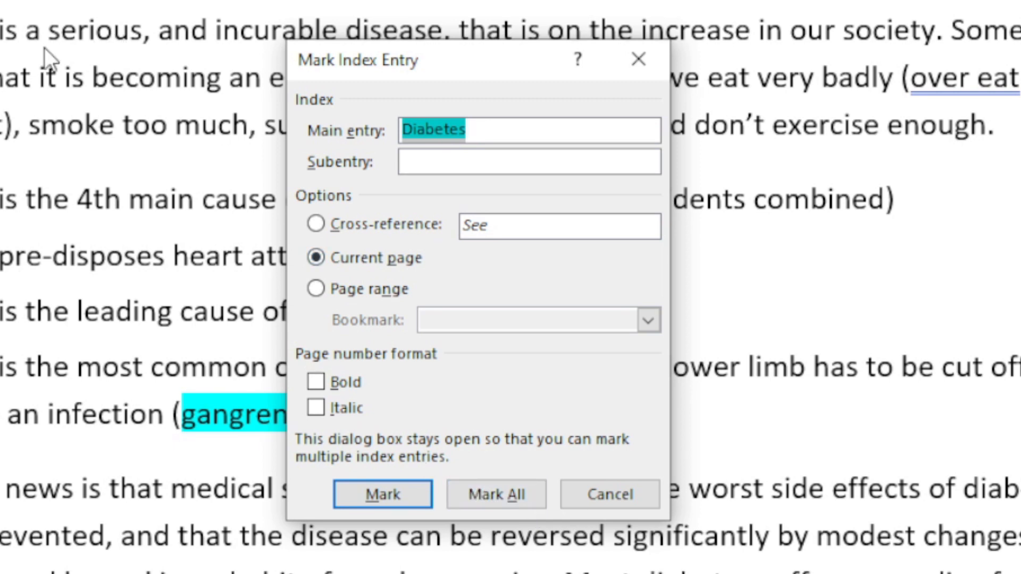
mouse_move(525, 475)
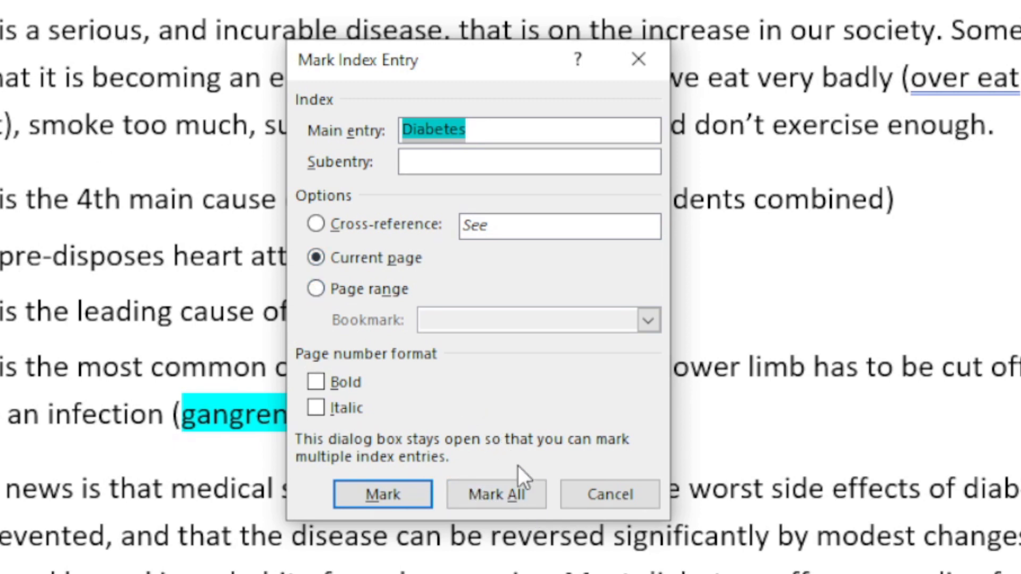
left_click(495, 493)
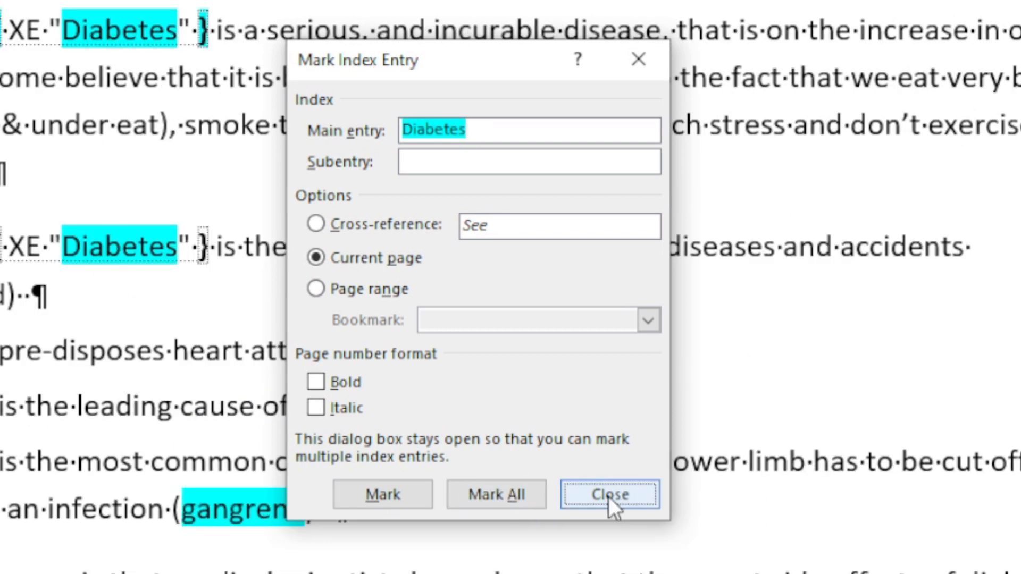
left_click(609, 495)
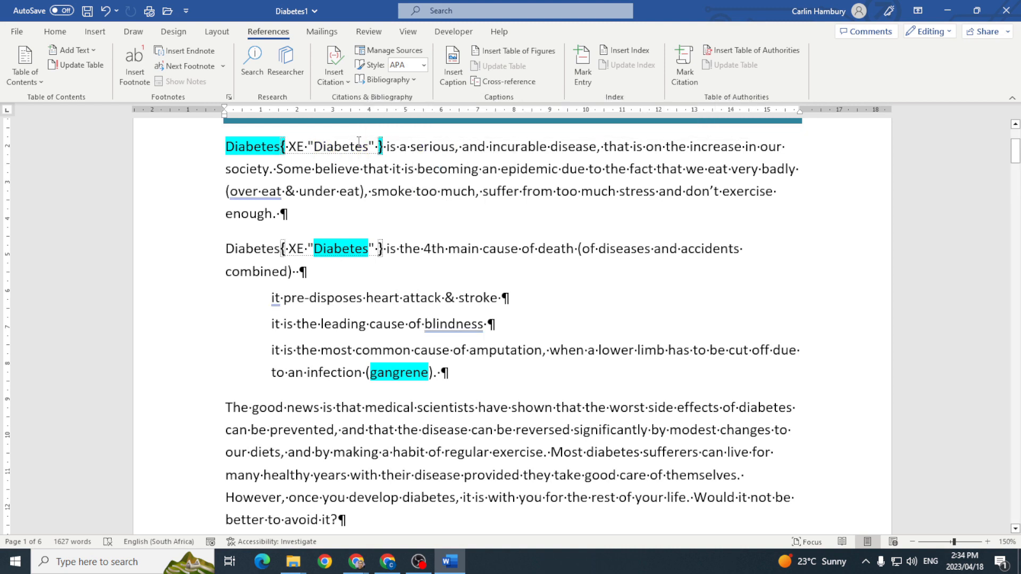
Mark the word 'gangrene' as an index entry.
left_click(55, 31)
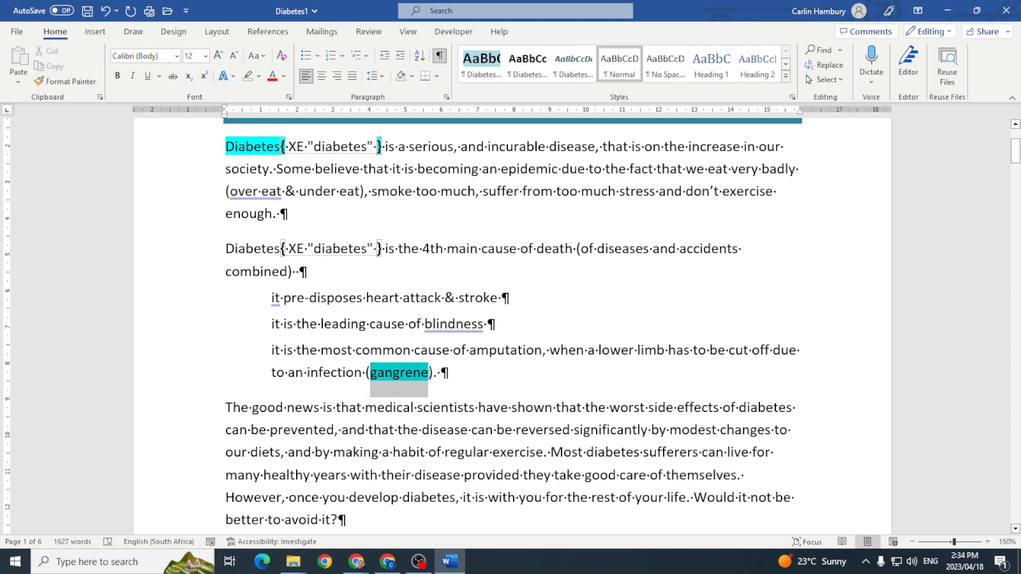
left_click(582, 65)
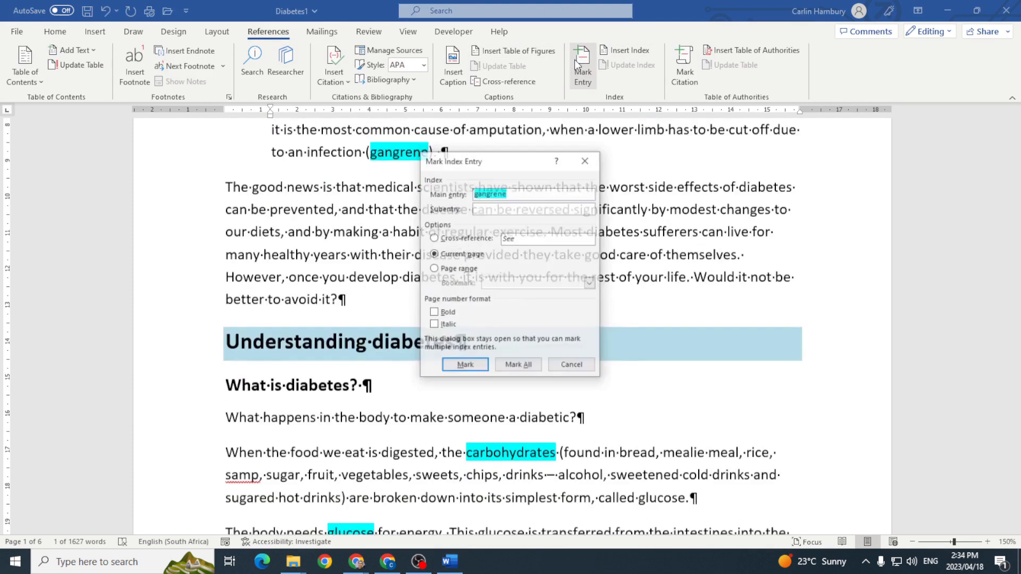
left_click(464, 365)
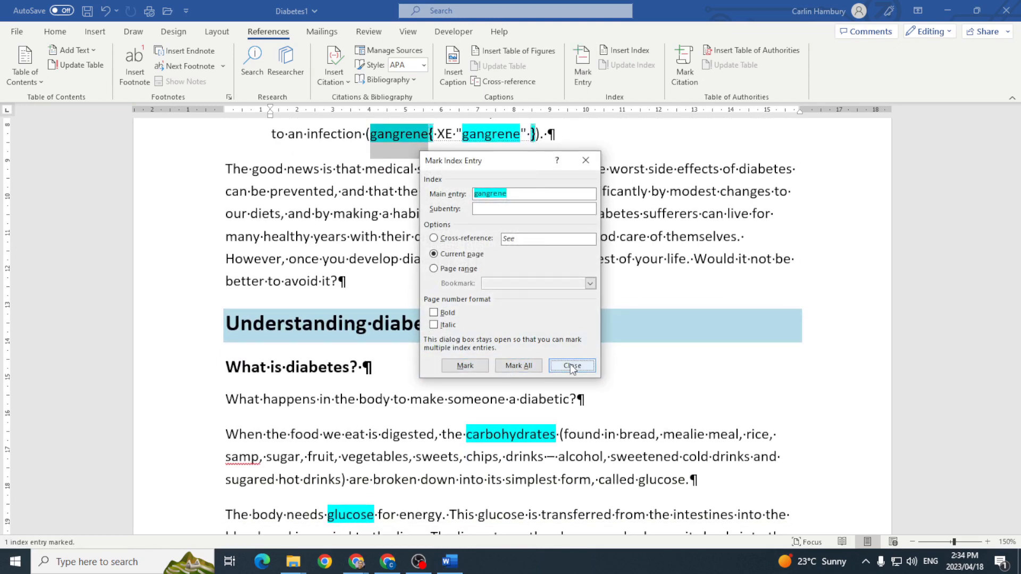
left_click(571, 365)
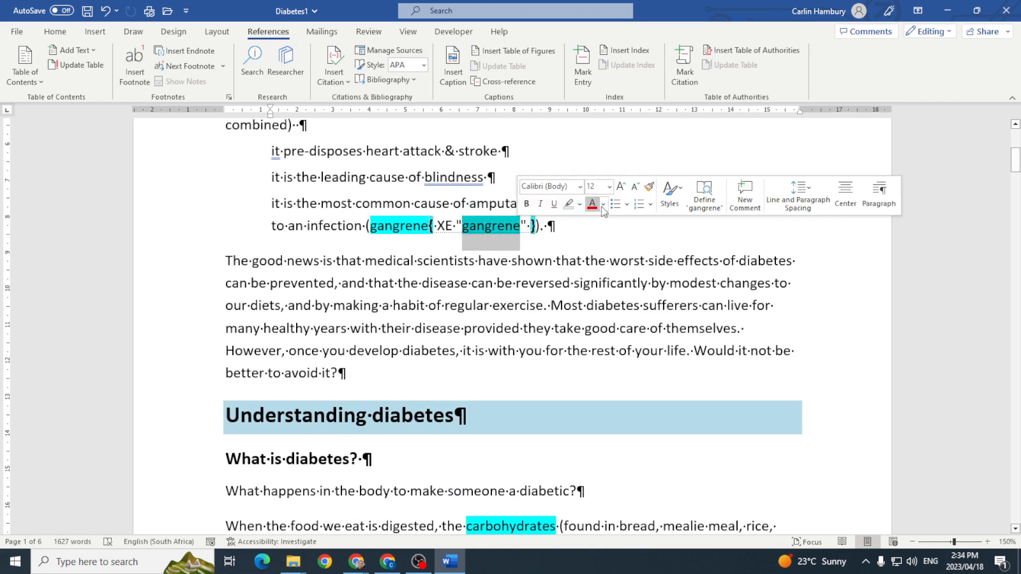
Mark the word 'carbohydrates' as an index entry.
scroll("down", 3)
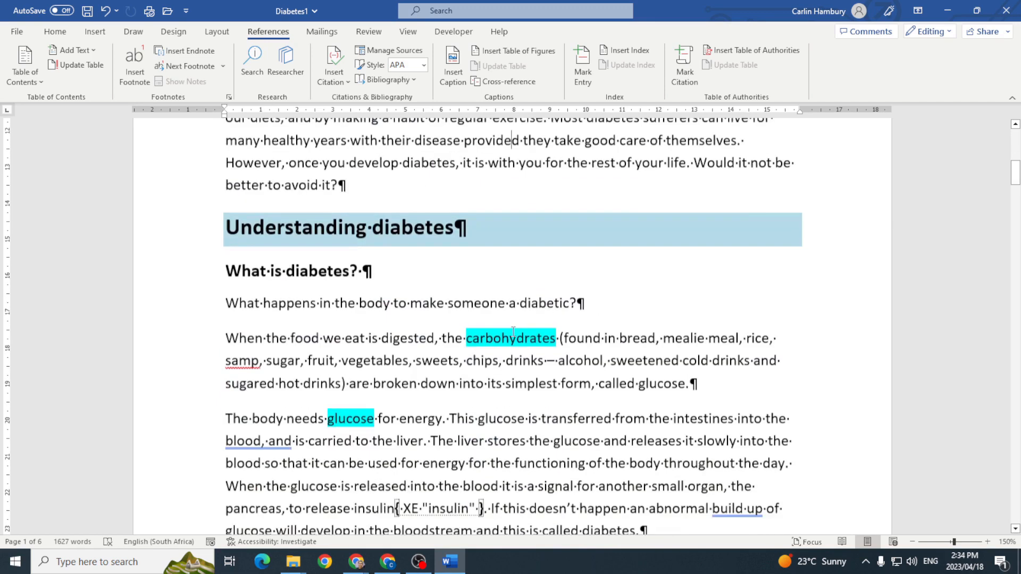
scroll("down", 3)
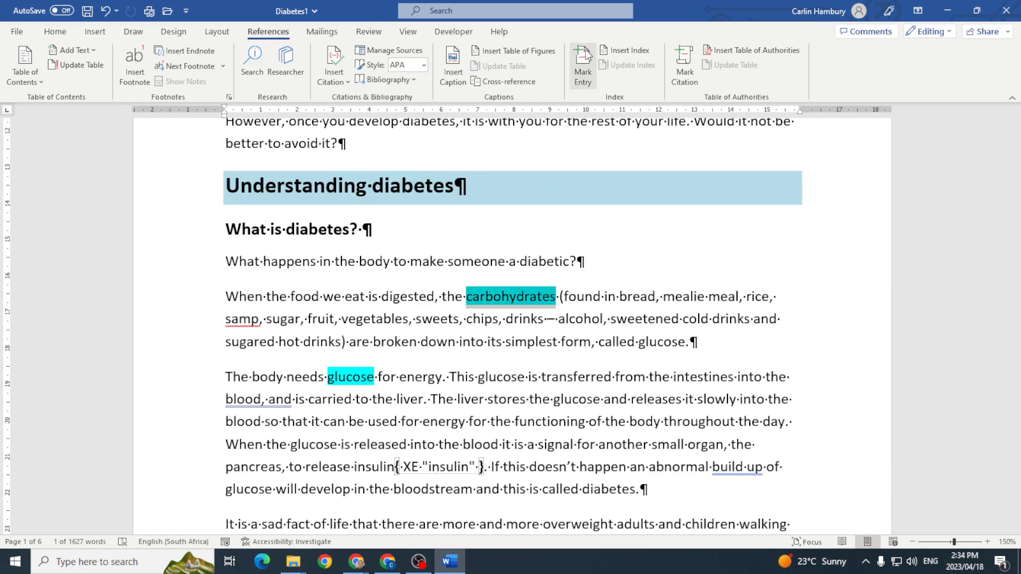
left_click(582, 65)
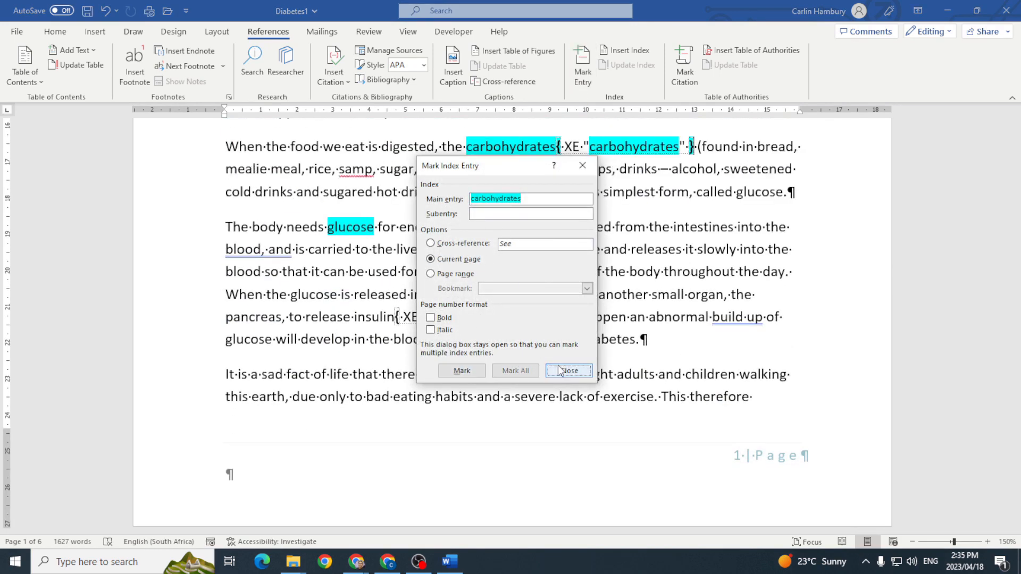
left_click(568, 370)
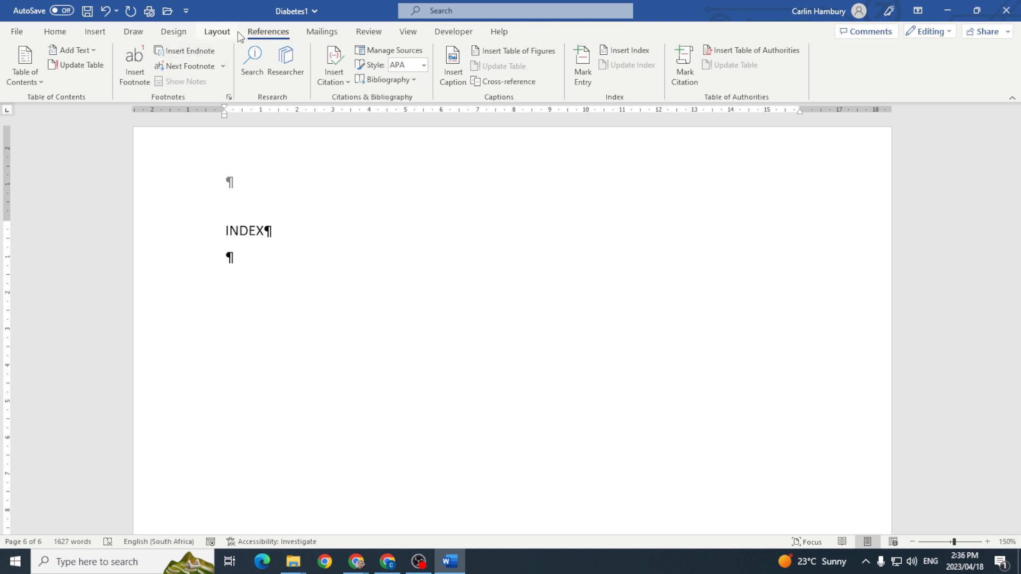
Insert an index with Columns set to 2 below the INDEX heading.
left_click(268, 31)
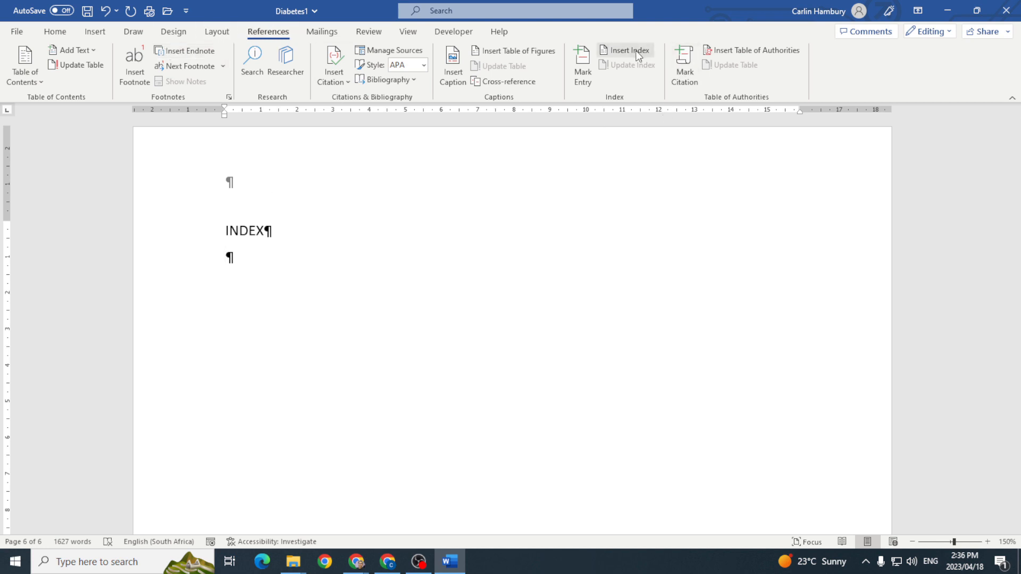
left_click(628, 50)
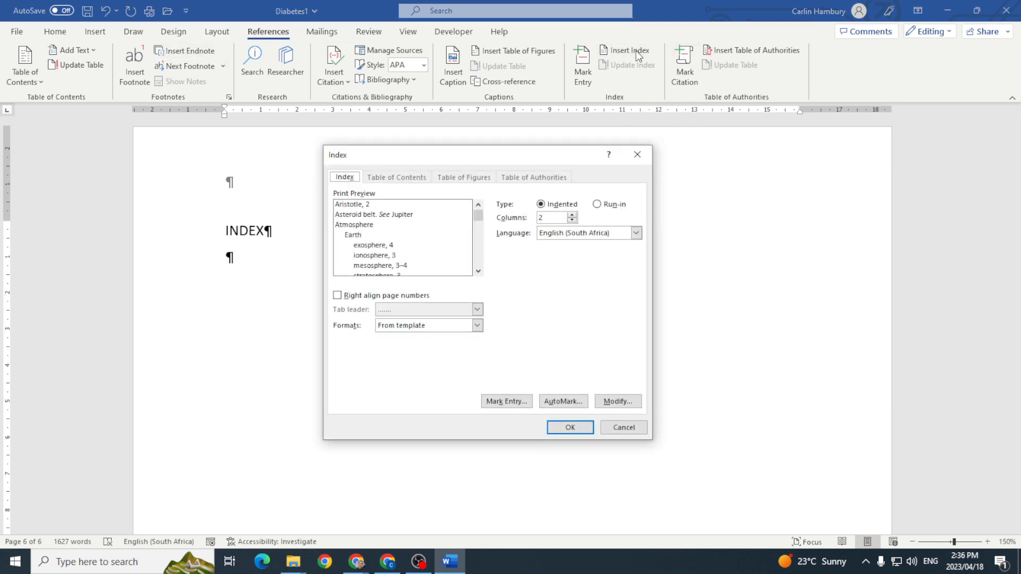
mouse_move(498, 194)
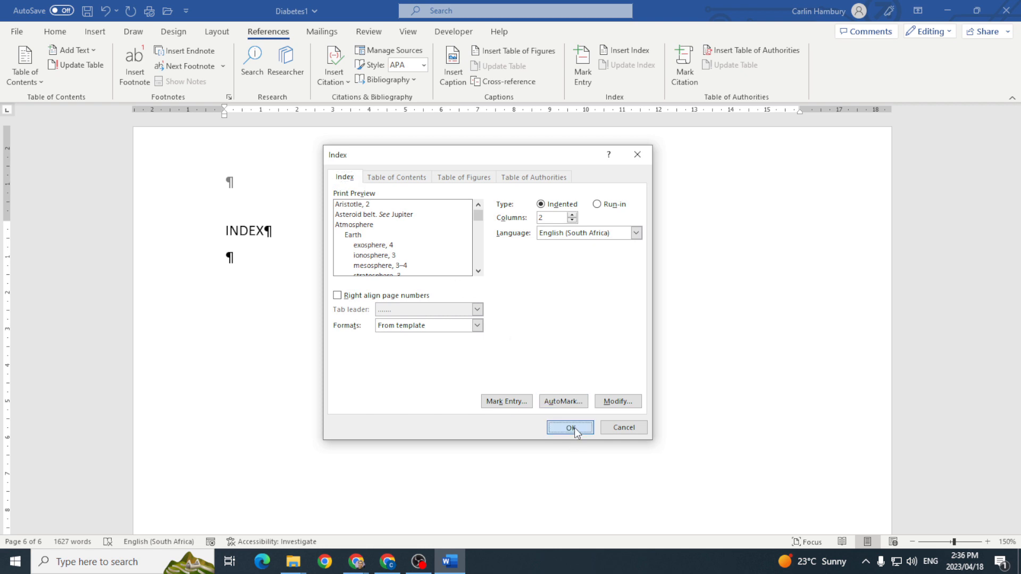
left_click(569, 427)
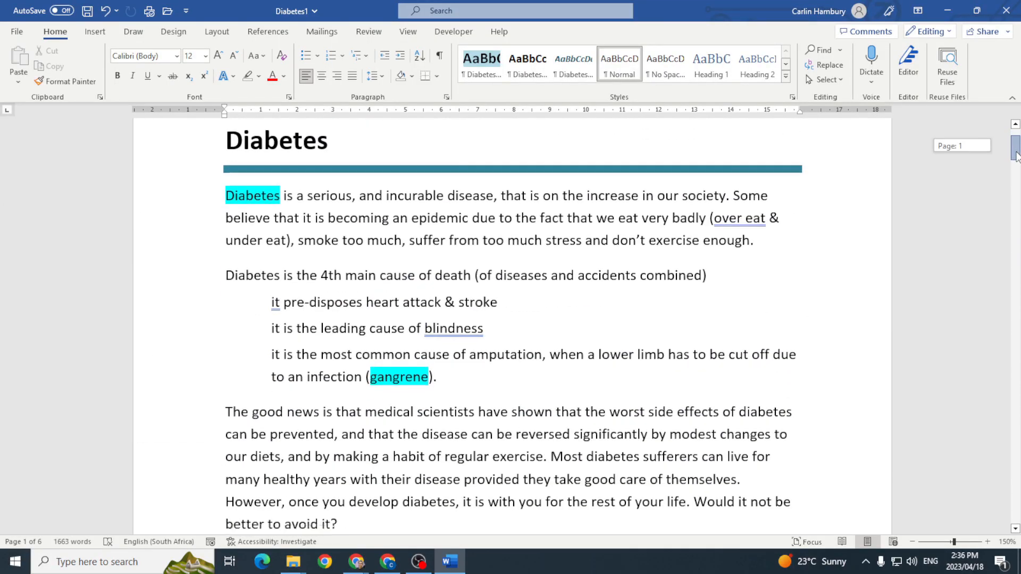
Rewrite the title's XE field text as lowercase 'diabetes' and return to the index page.
left_click(439, 55)
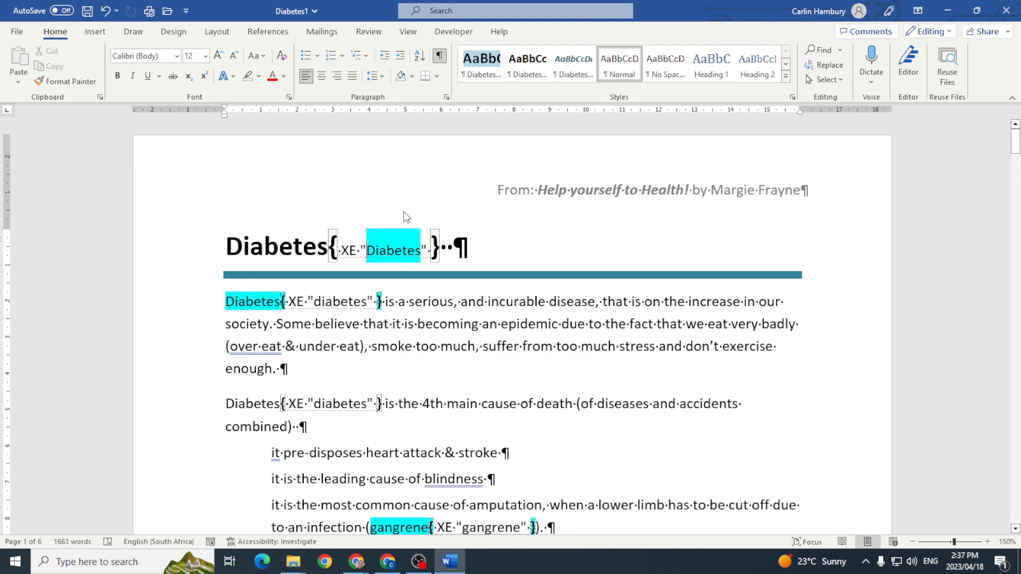
type("diabetes")
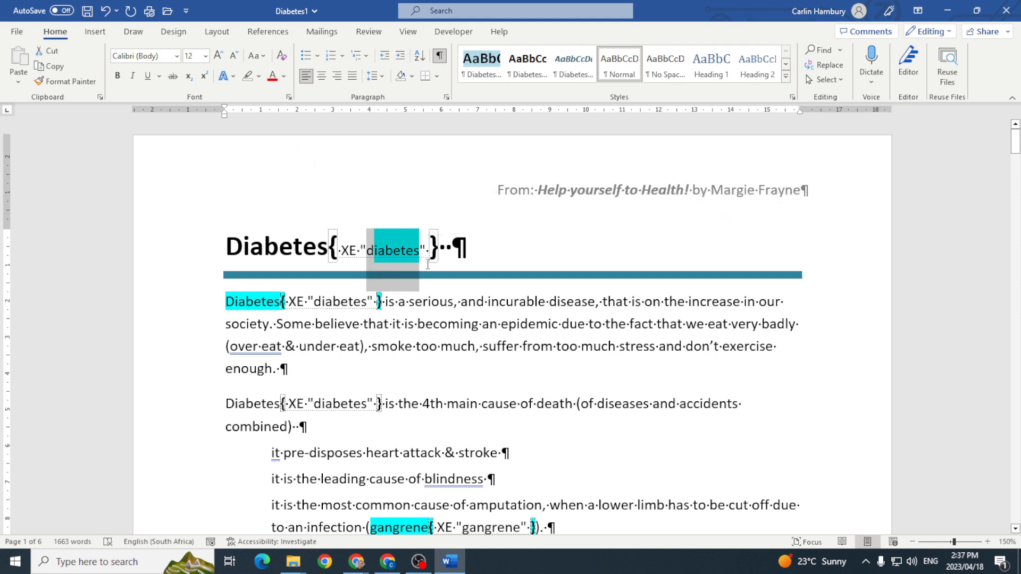
left_click(589, 374)
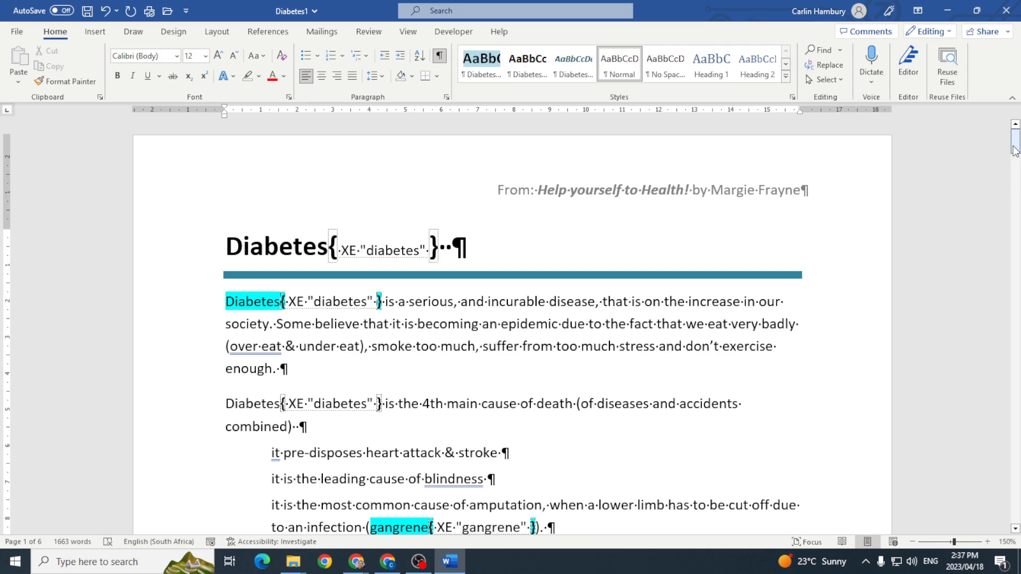
scroll("down", 3)
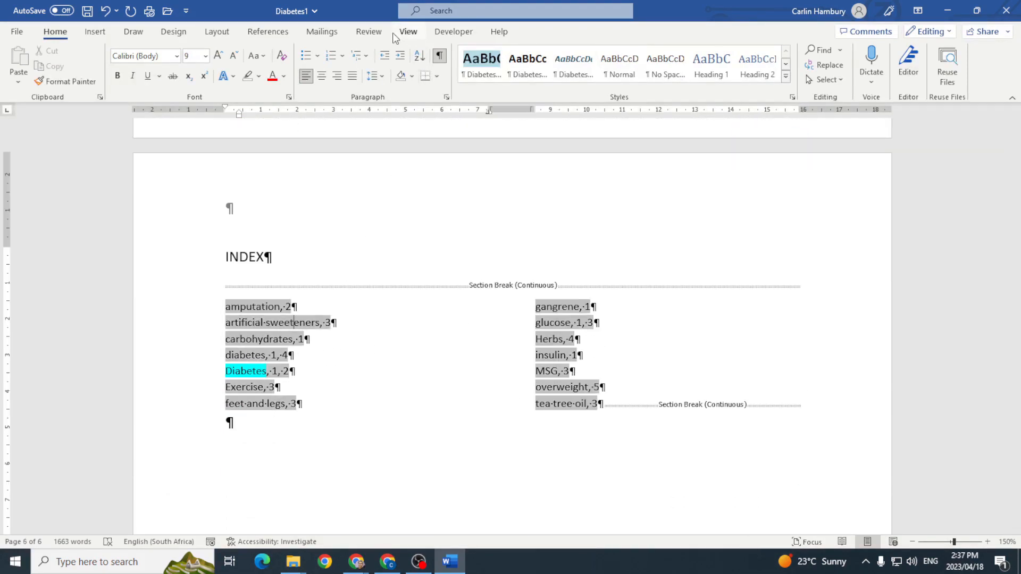
Update the index so 'Diabetes' and lowercase 'diabetes' list their current pages.
left_click(268, 31)
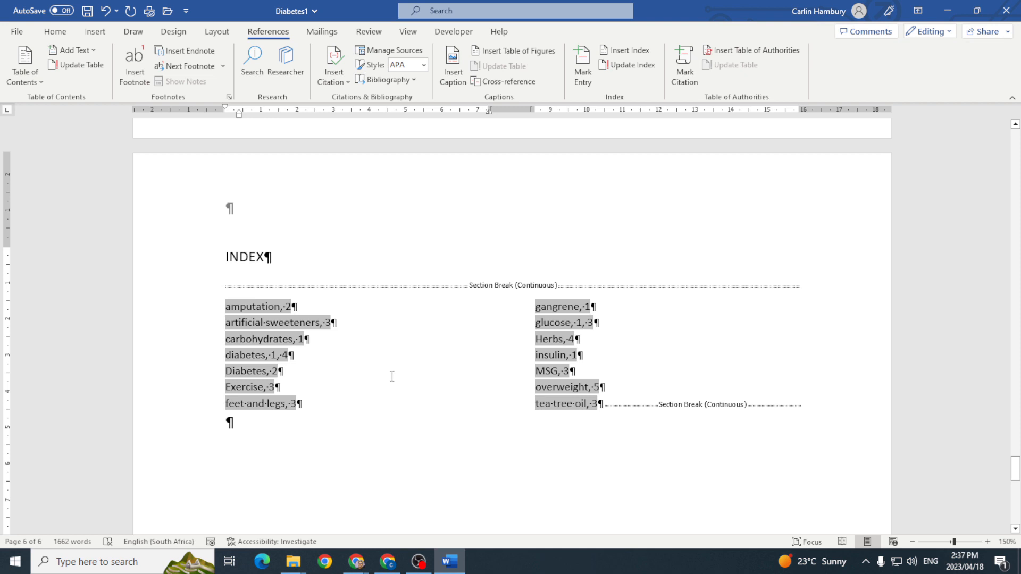
mouse_move(387, 381)
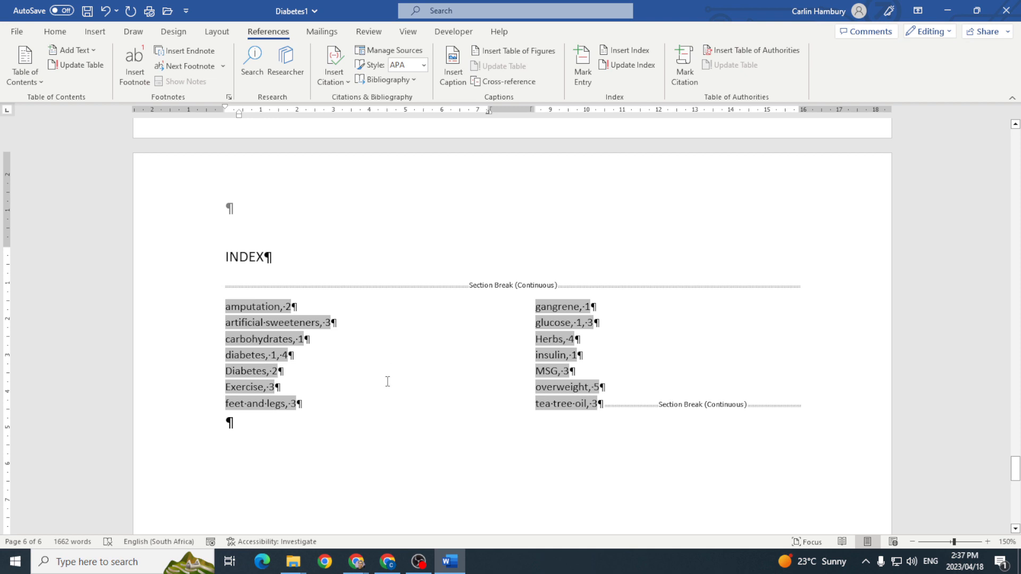